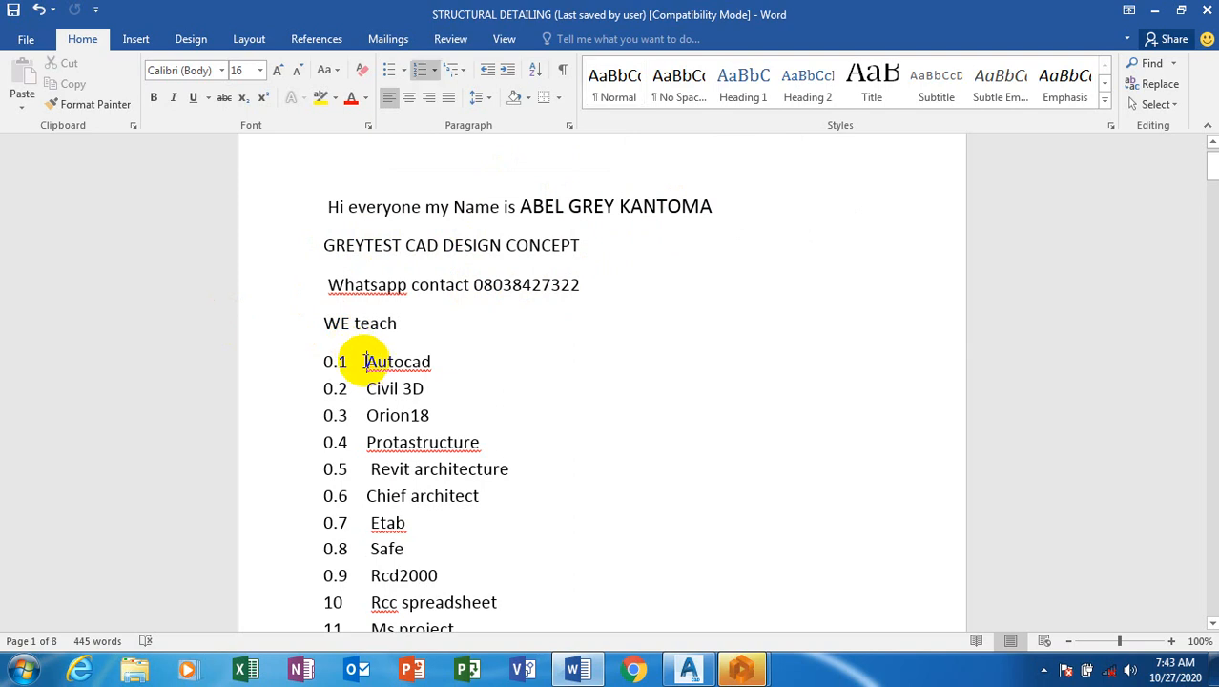
- Enter the project code shear_wall in the New Project dialog and confirm it
scroll(down, 3)
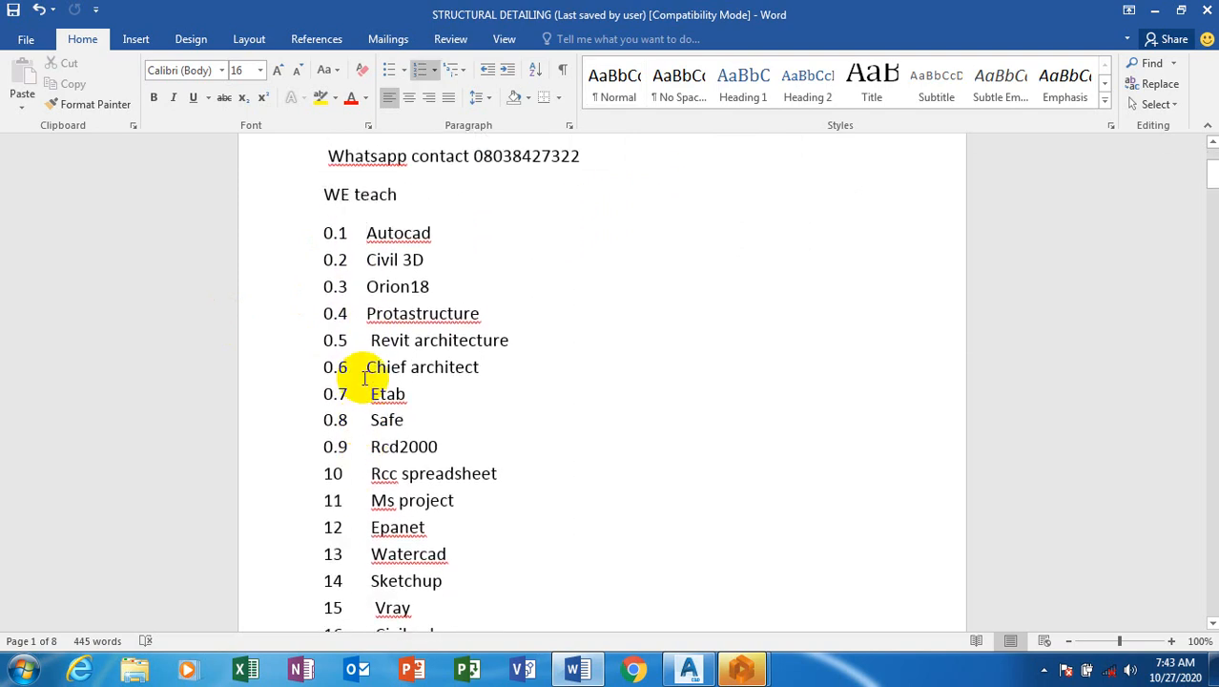
scroll(down, 3)
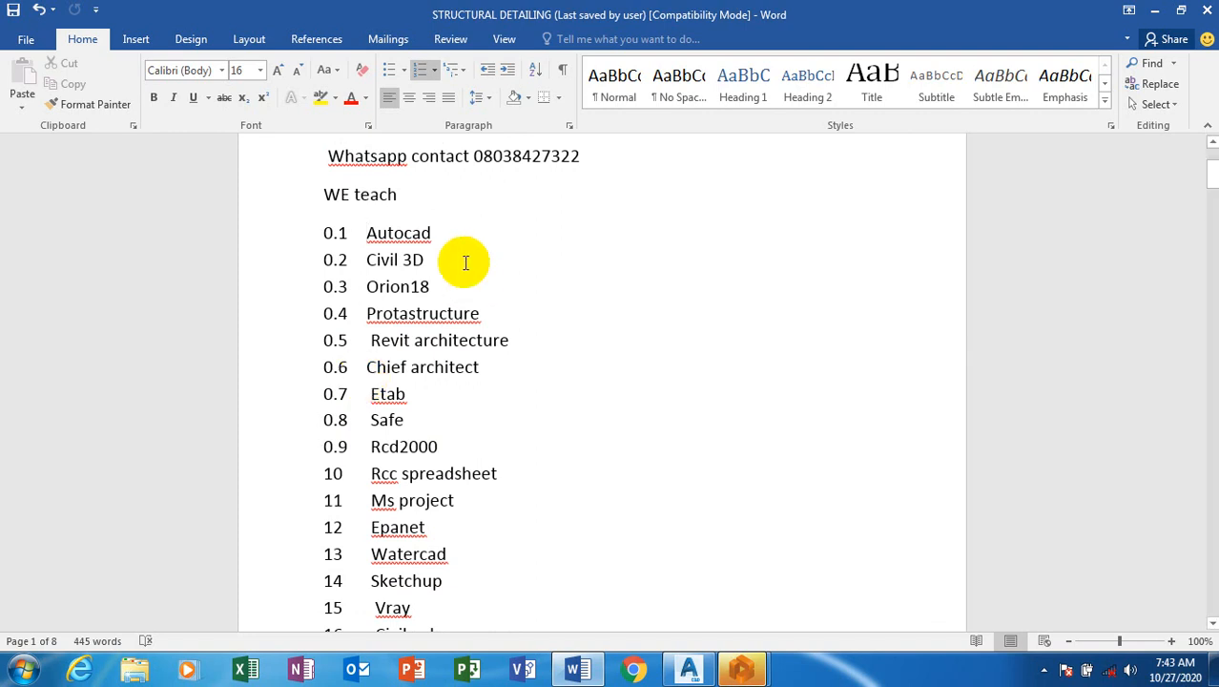
mouse_move(378, 259)
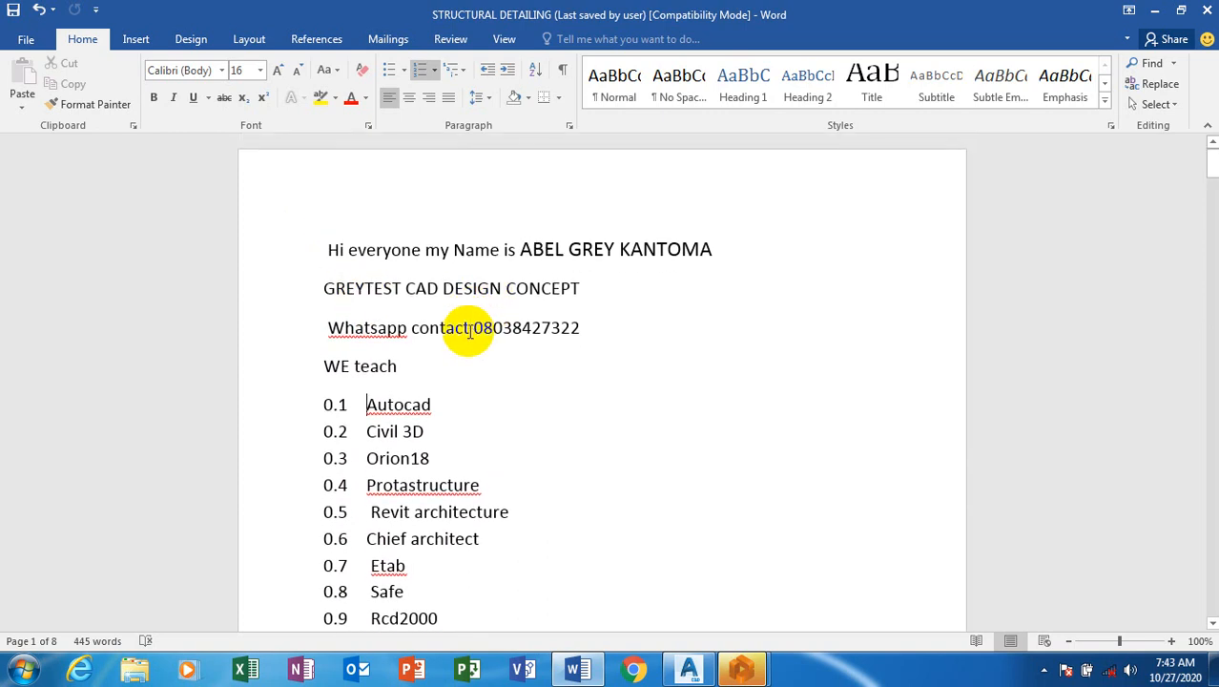
scroll(down, 3)
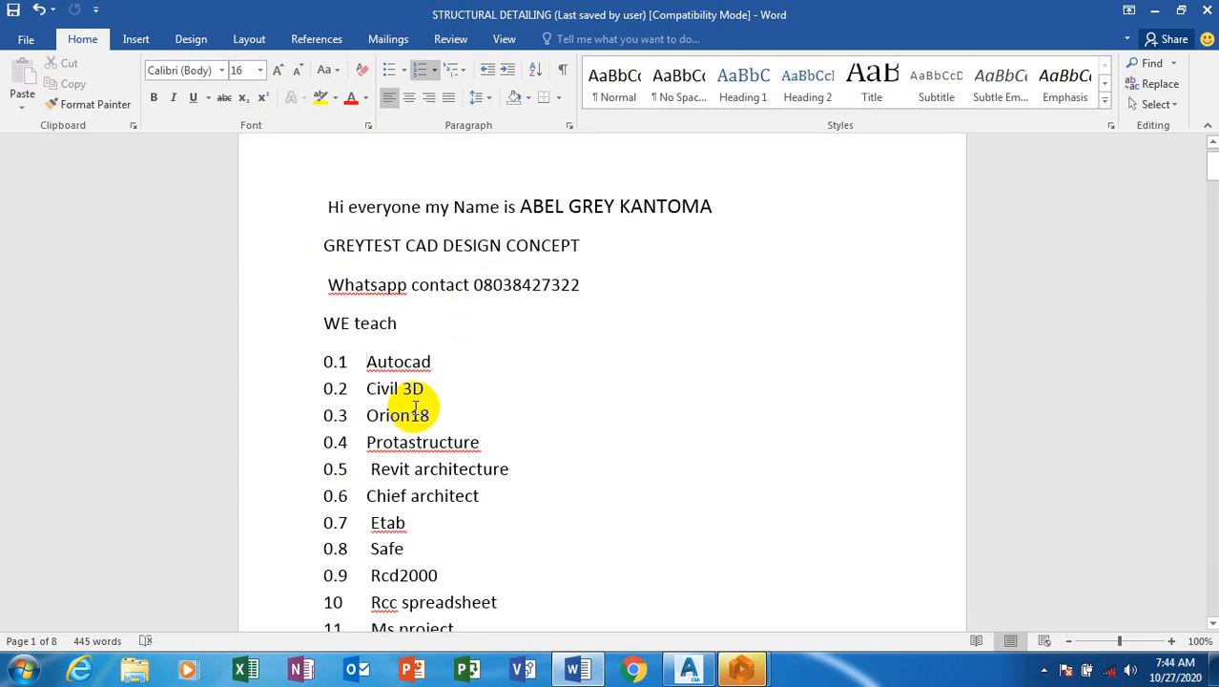
scroll(down, 3)
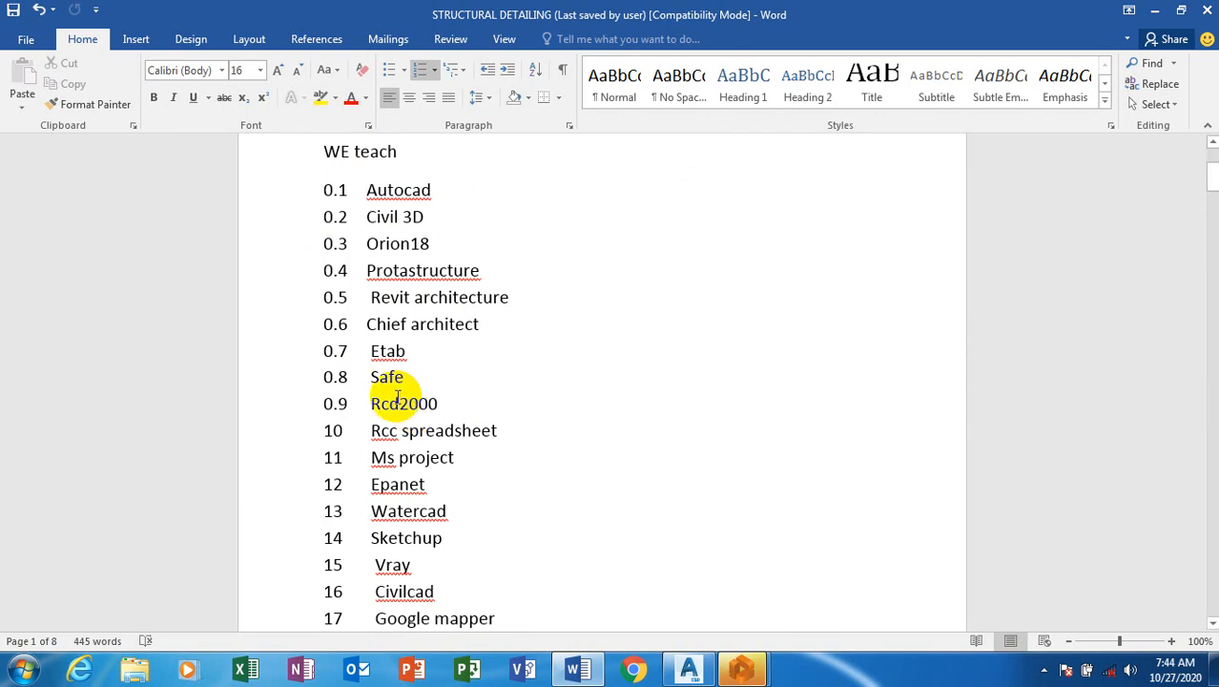
scroll(down, 3)
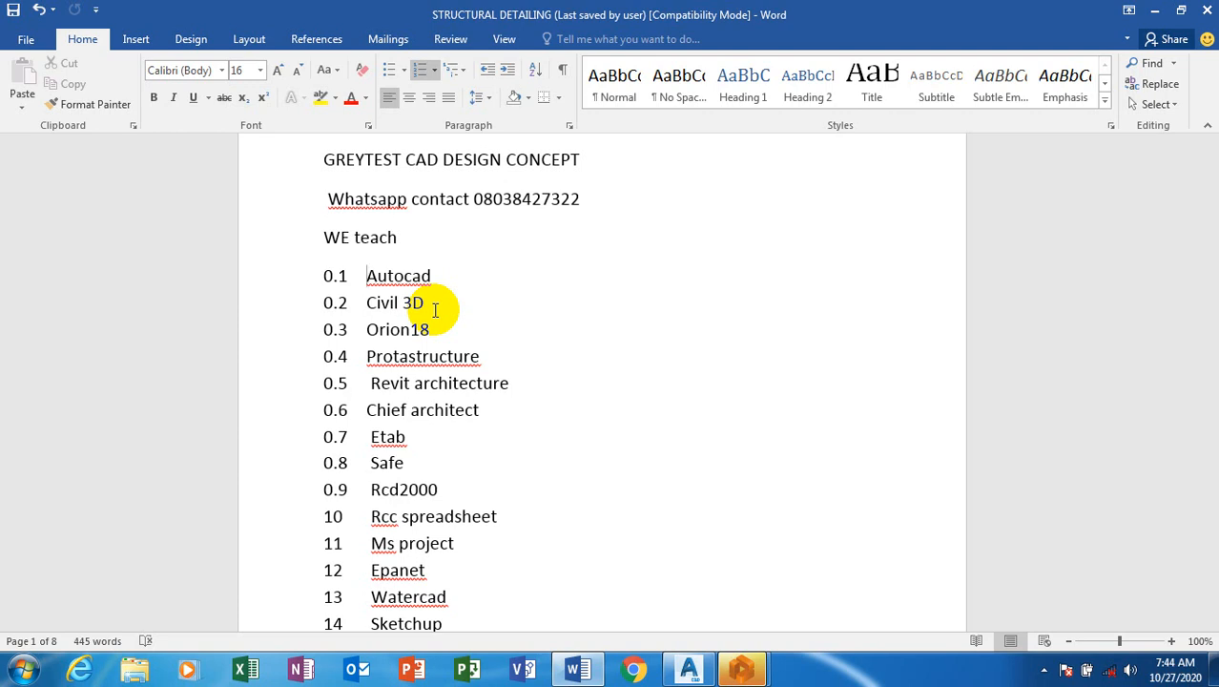
mouse_move(742, 668)
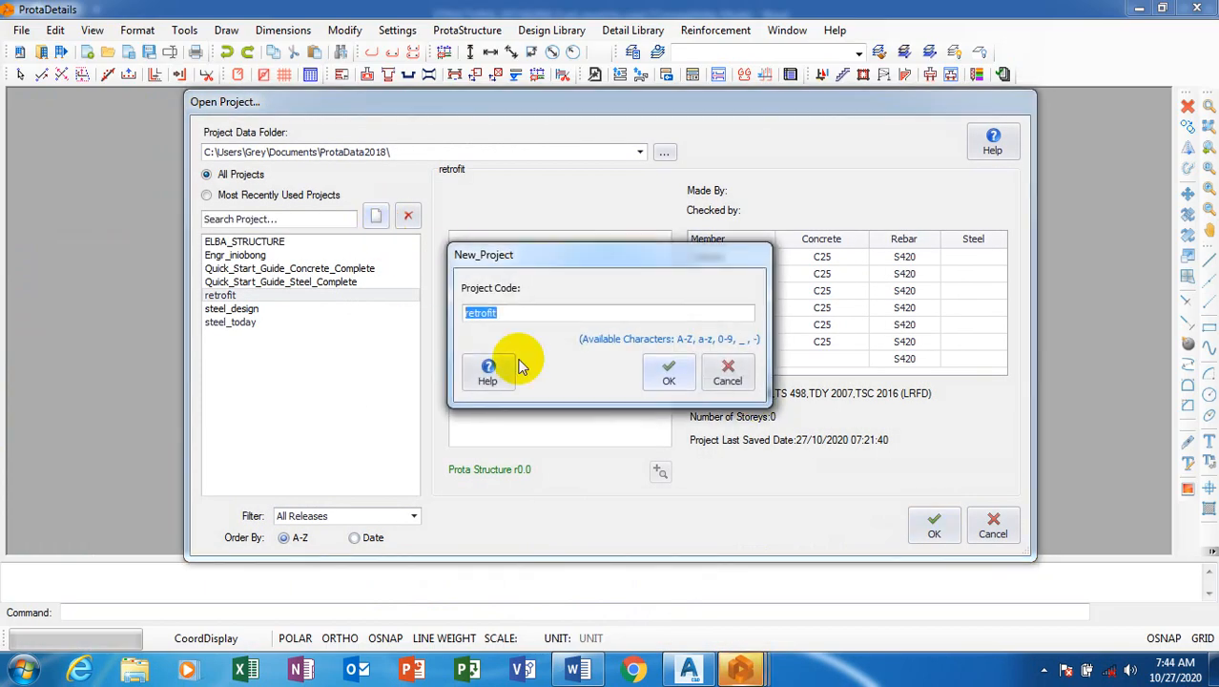
mouse_move(550, 313)
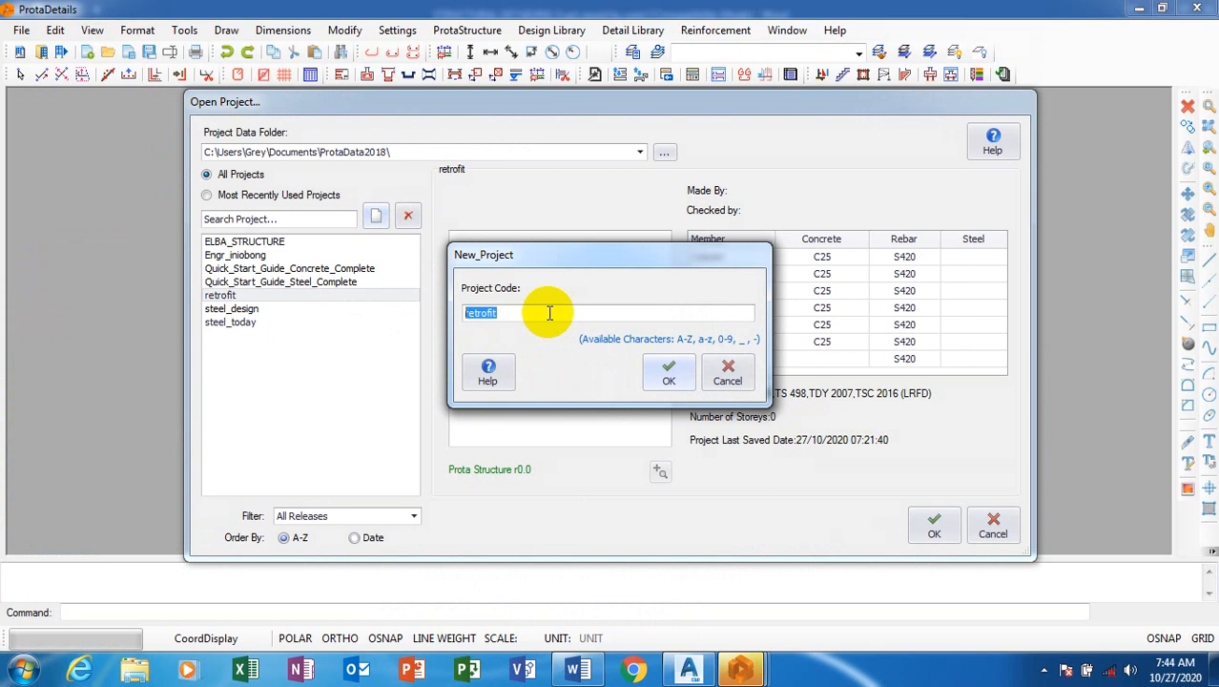
mouse_move(550, 313)
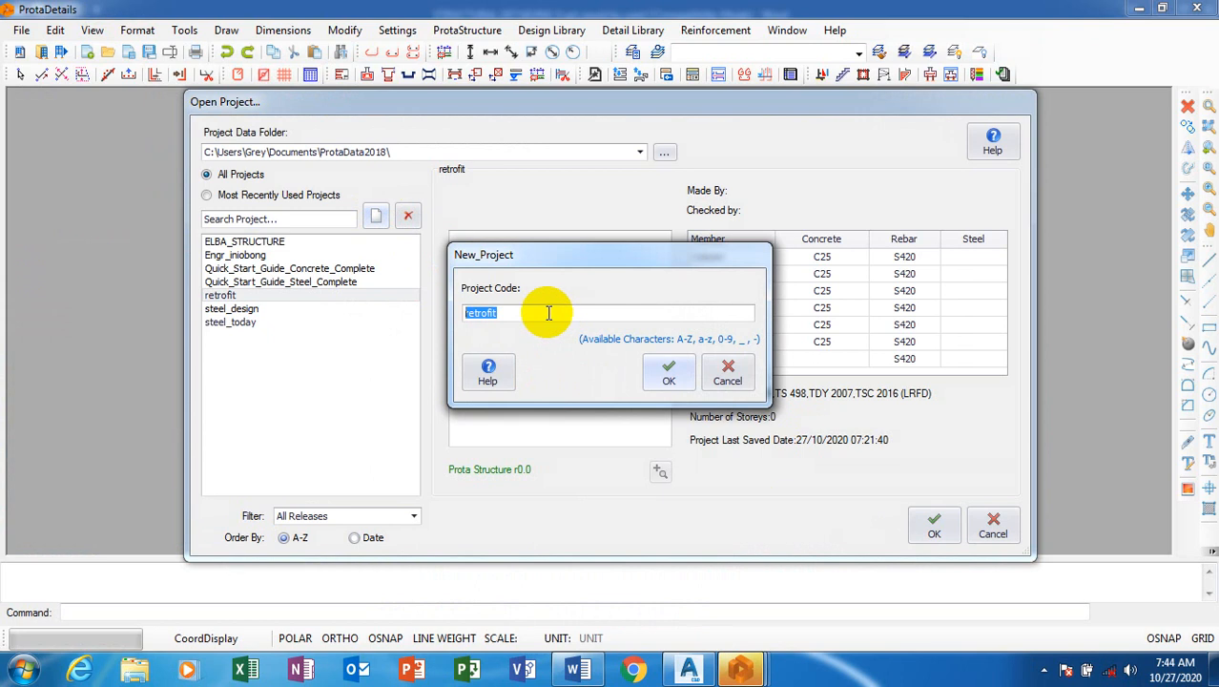
text(ssh)
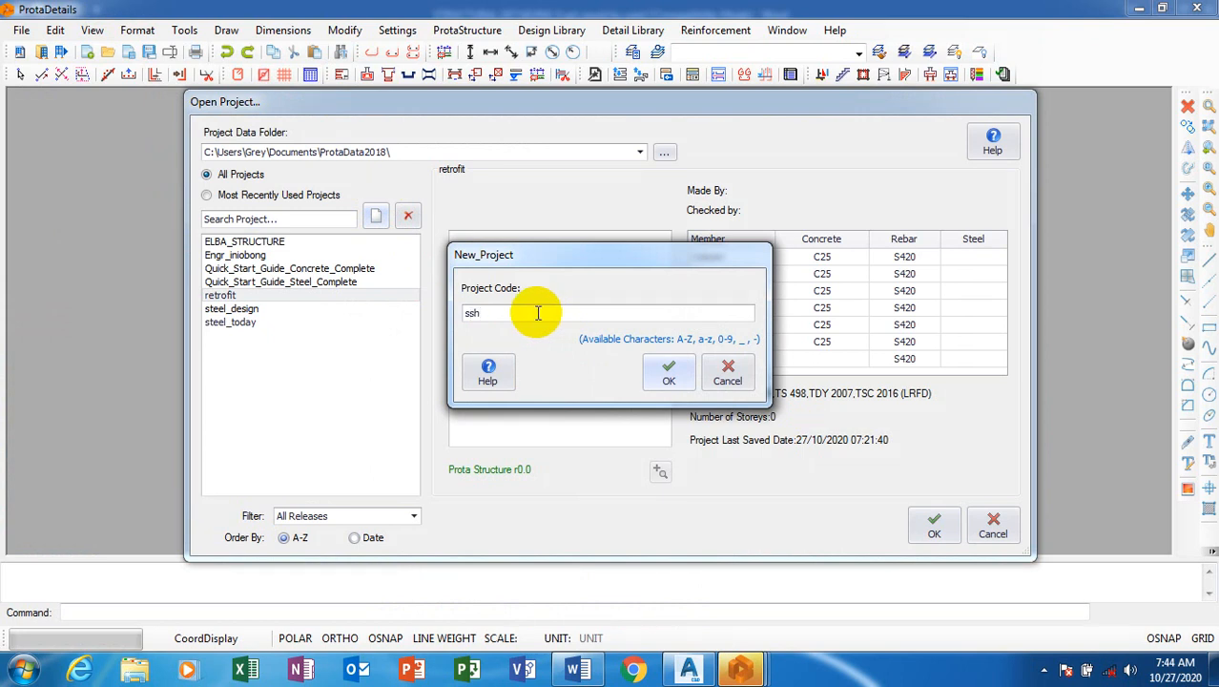
key(Backspace)
text(ear_)
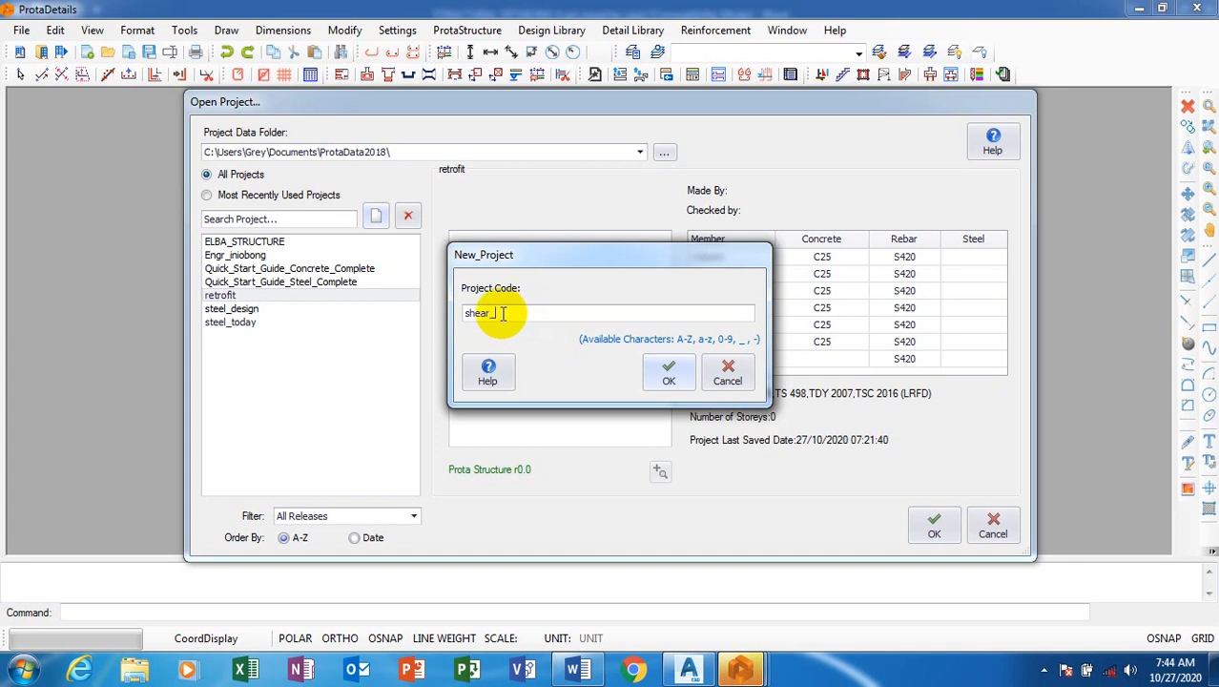
text(wall)
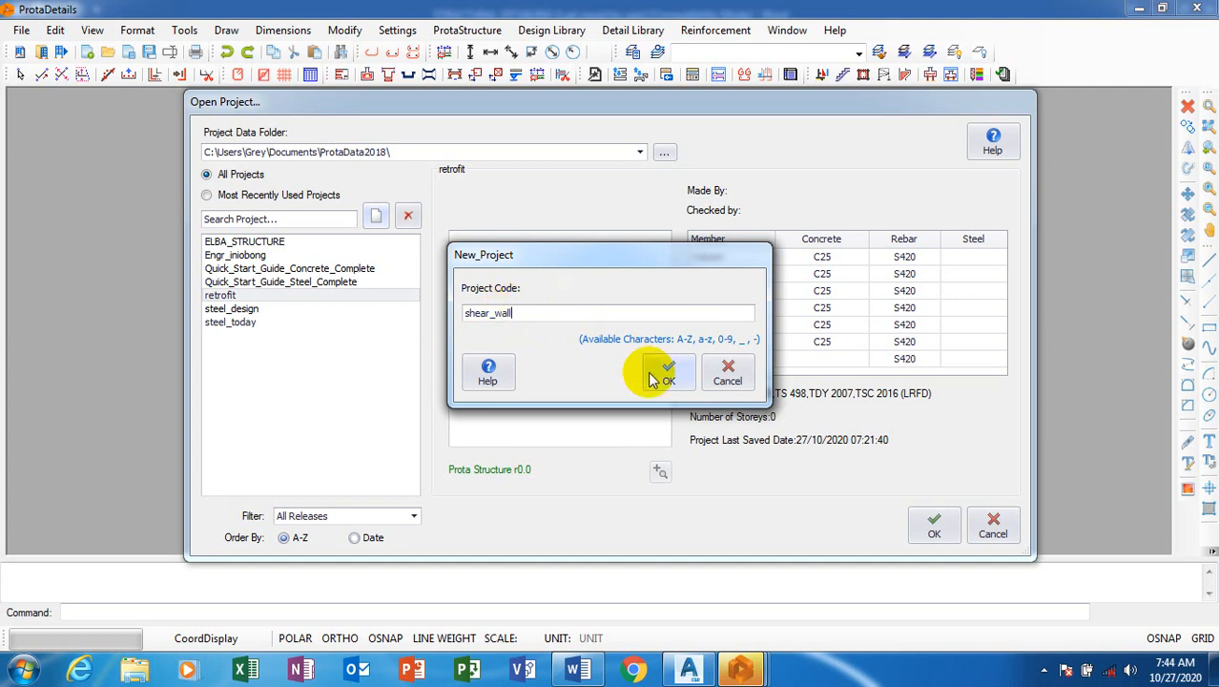
click(667, 372)
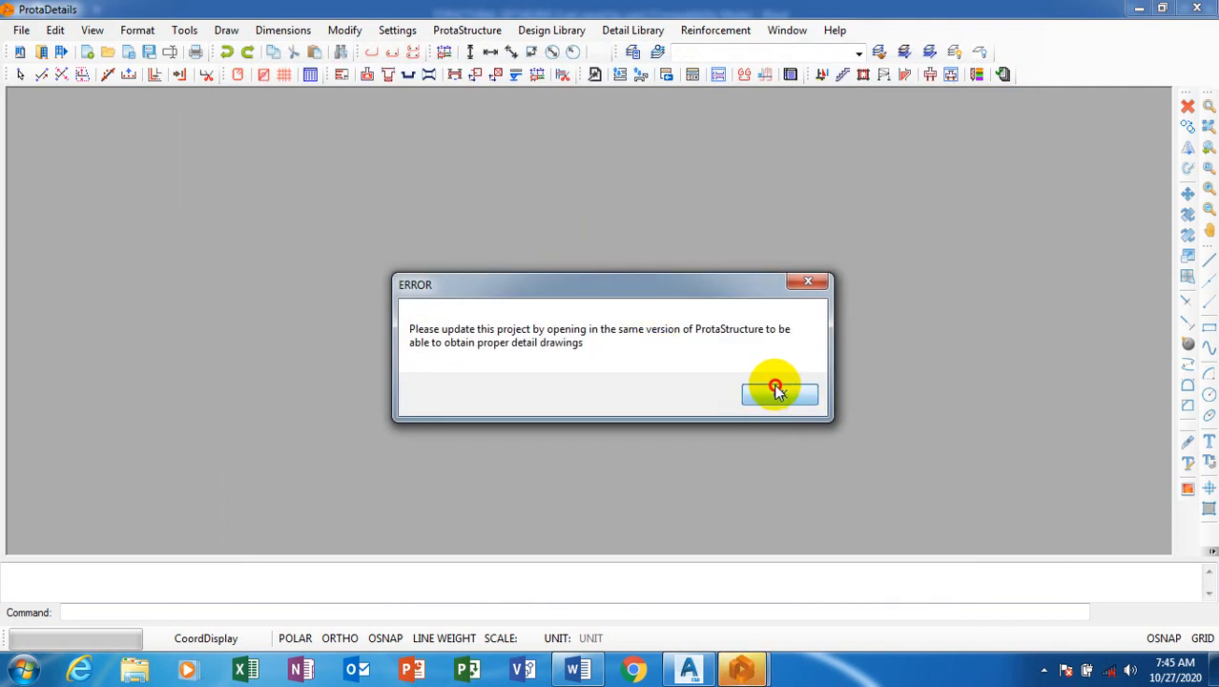
- Dismiss the version warning and start a new blank drawing, Drawing1, in the shear_wall project
click(779, 393)
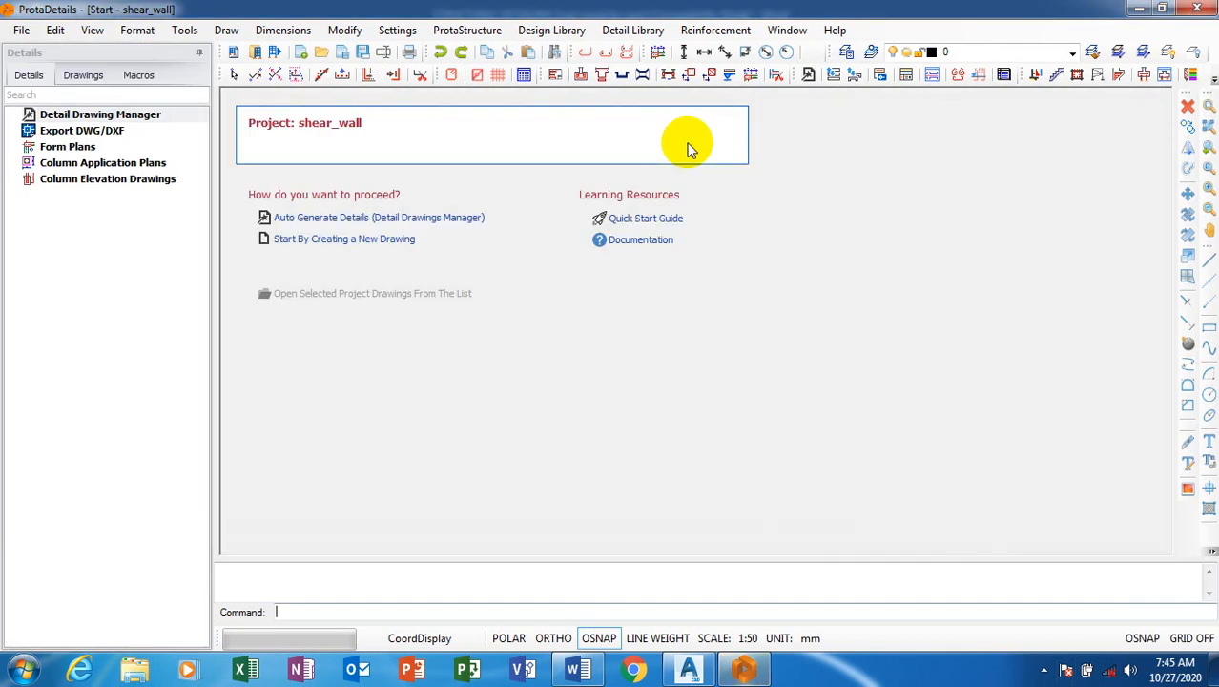
click(344, 238)
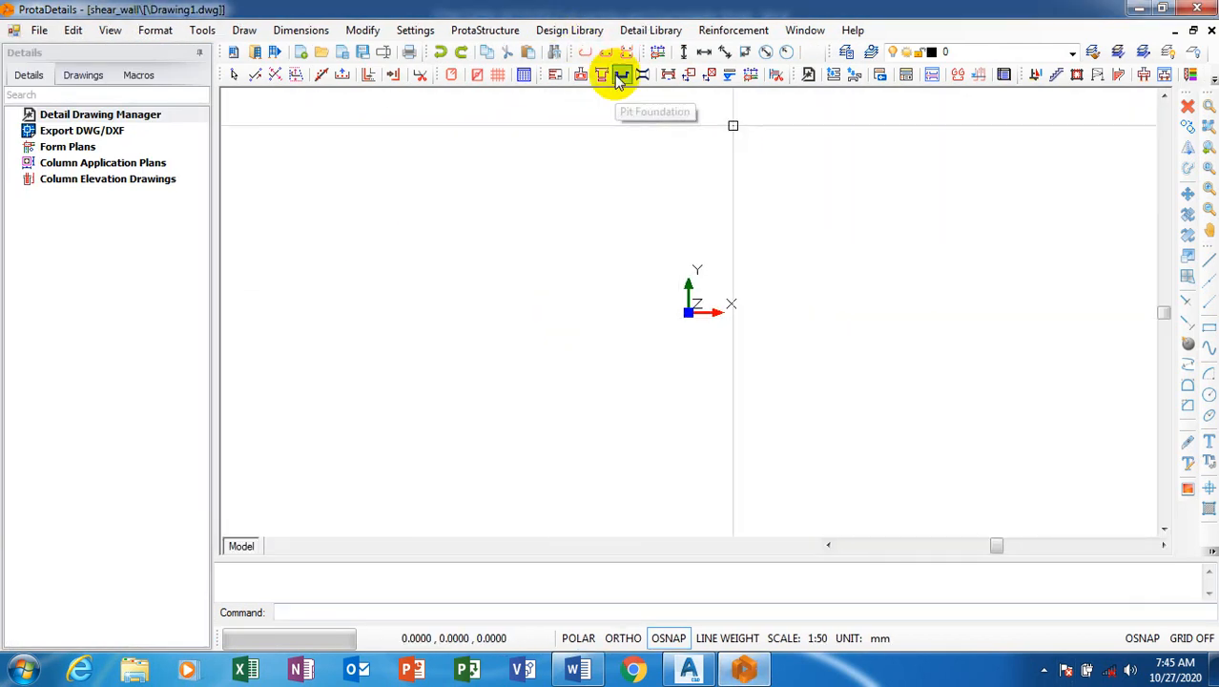
mouse_move(603, 74)
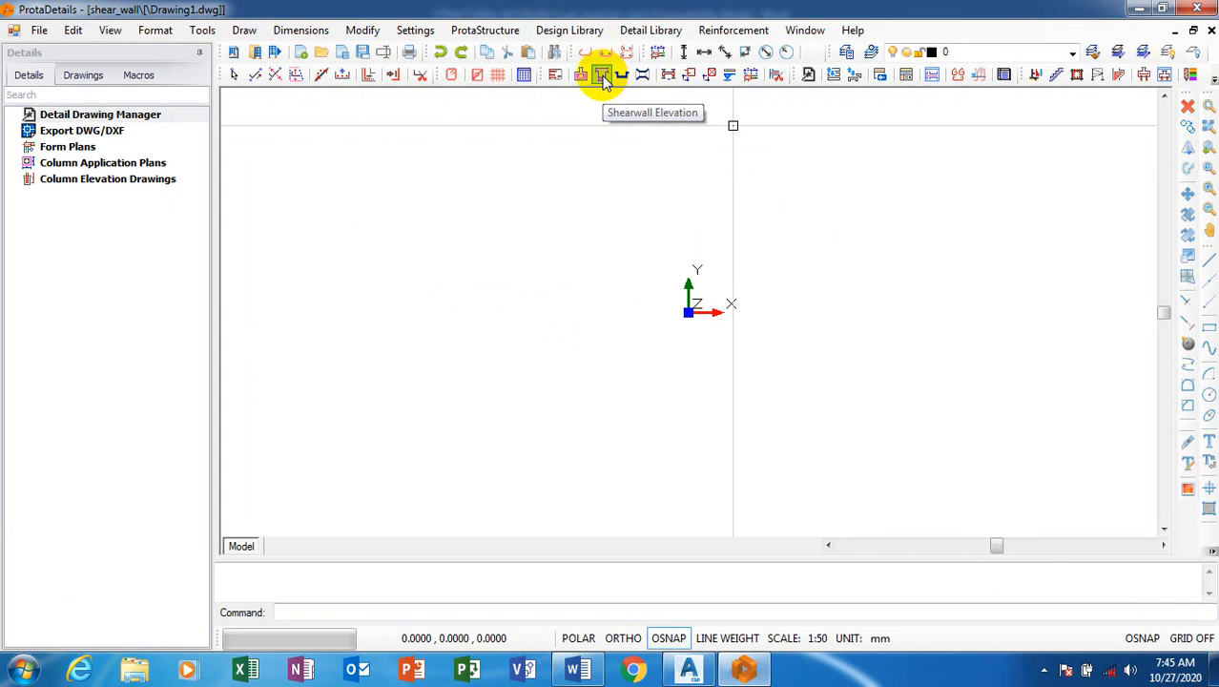
- Bring up the Shearwall Elevation template settings with the default 250 × 2500 wall values
click(603, 74)
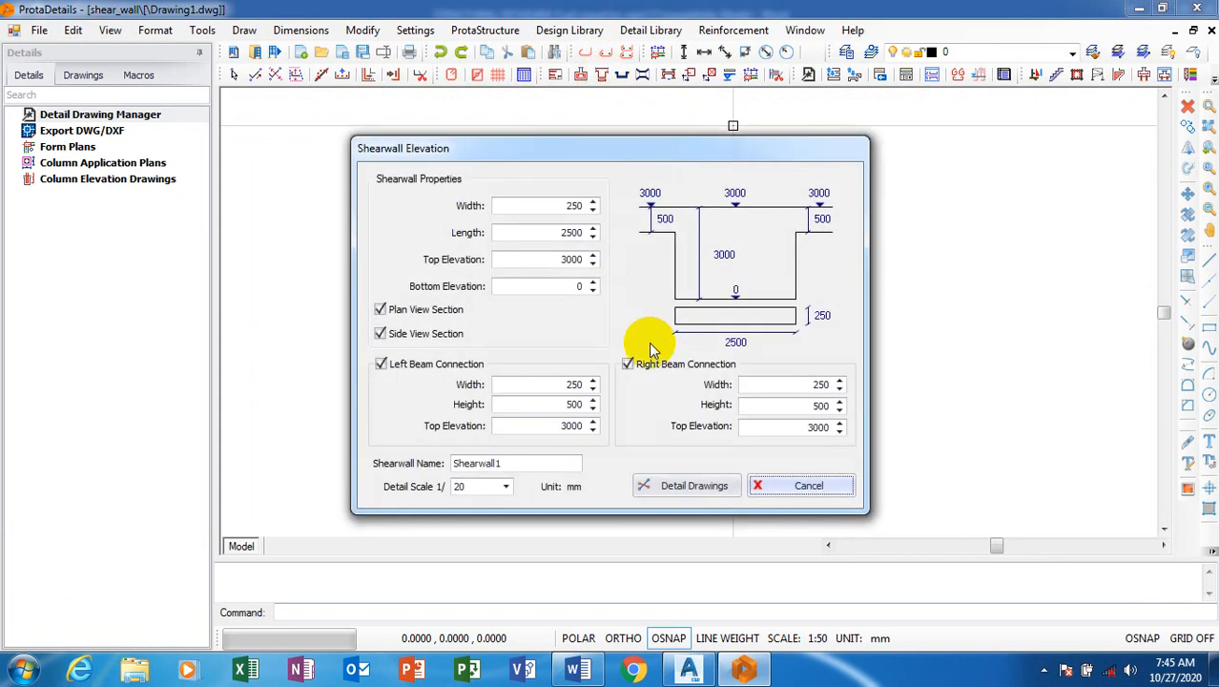
mouse_move(685, 341)
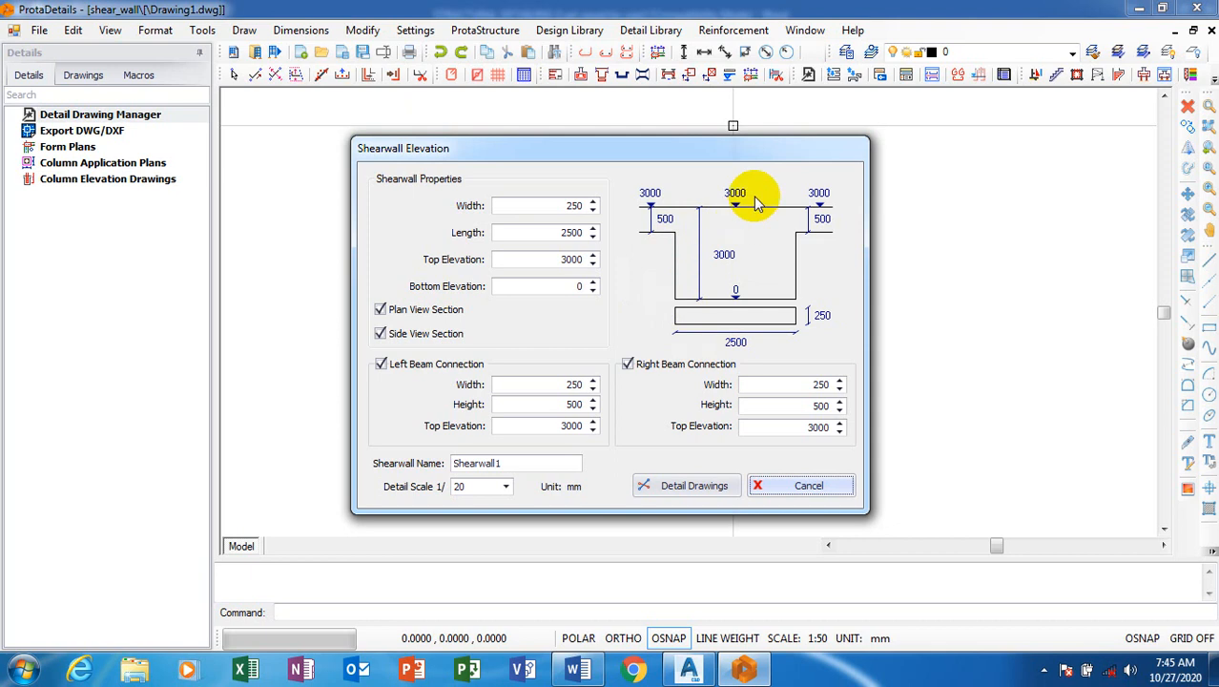
mouse_move(717, 313)
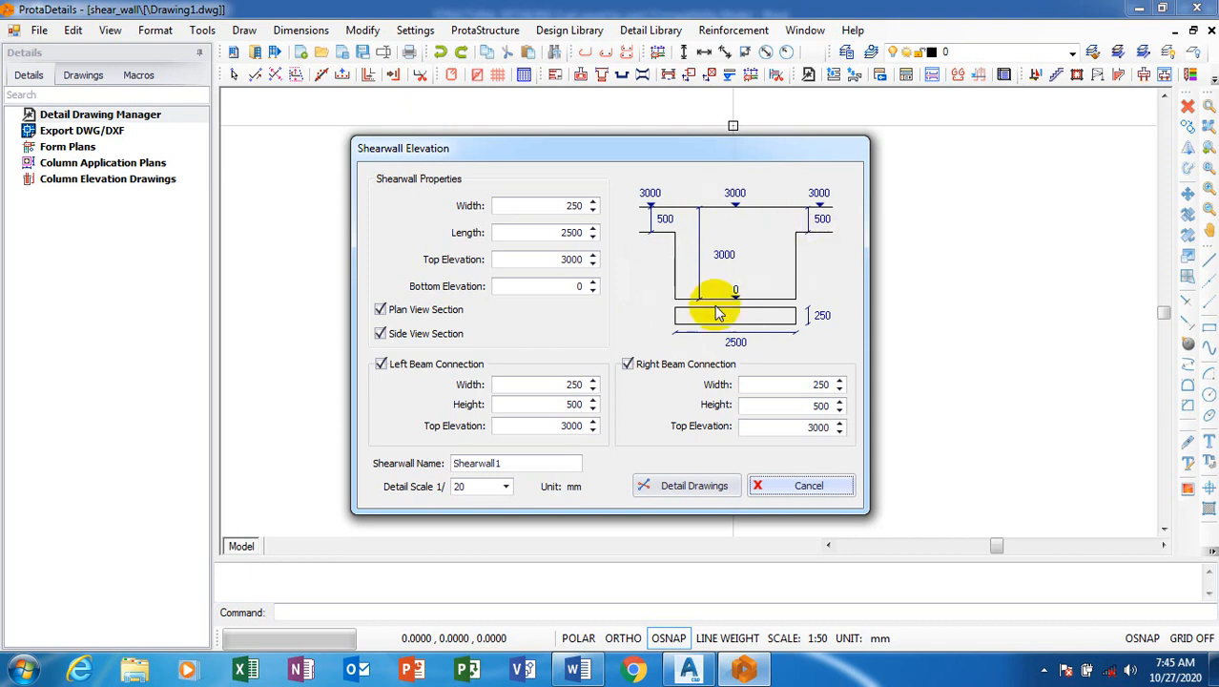
mouse_move(734, 265)
text(3)
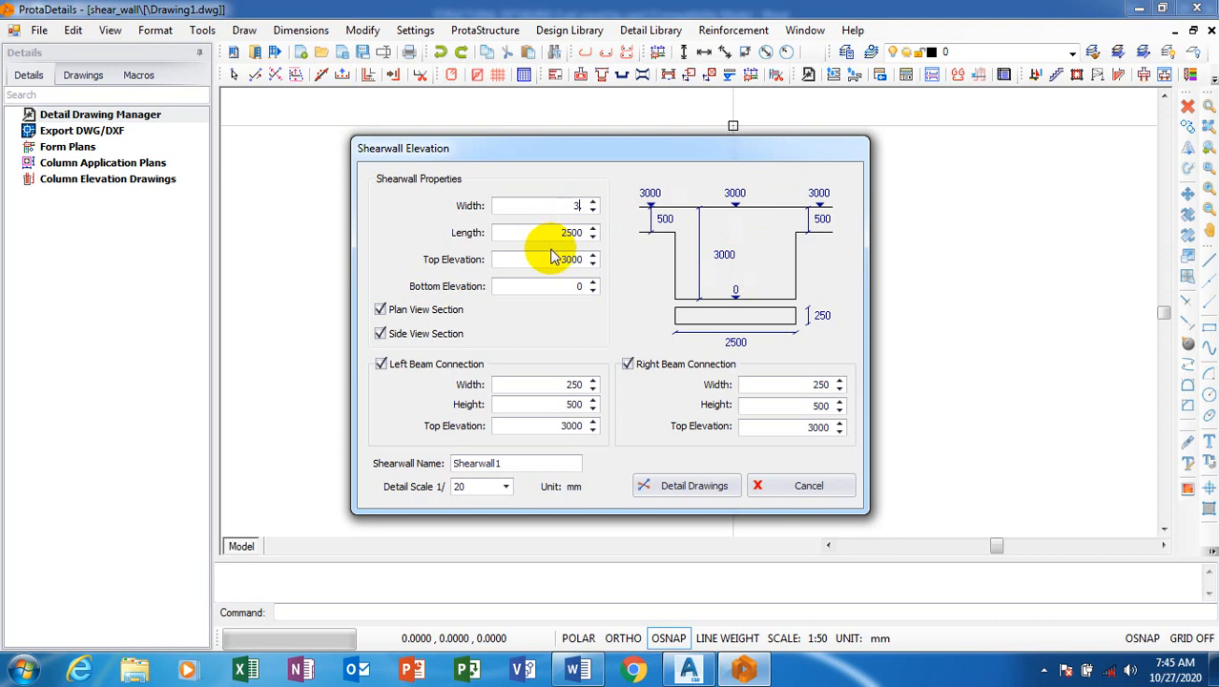
- Set the shear wall width to 300 and length to 3000 under Shearwall Properties
text(00)
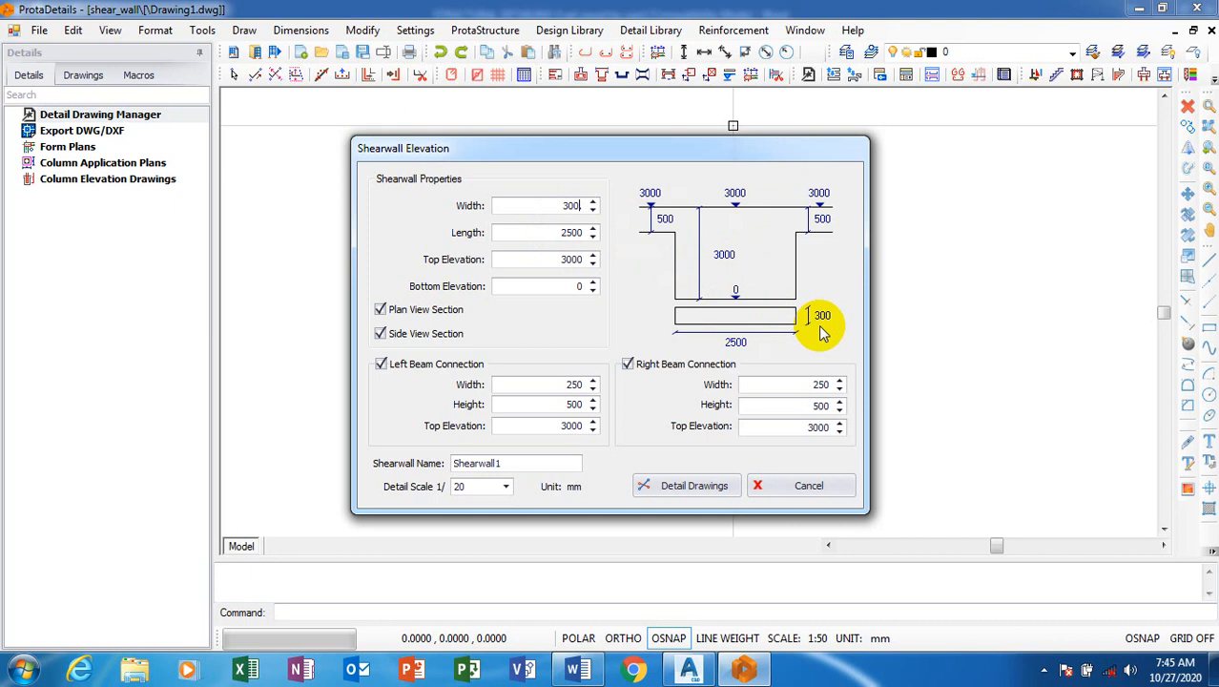
mouse_move(546, 236)
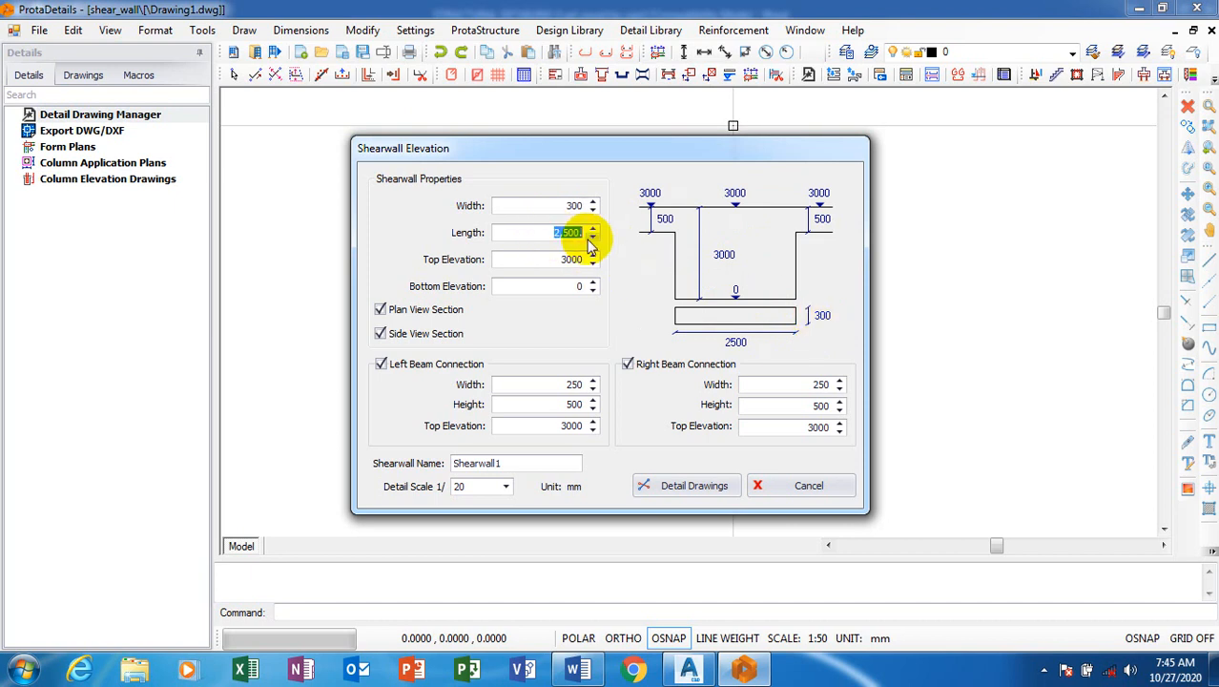
text(3000)
click(545, 259)
text(2,500)
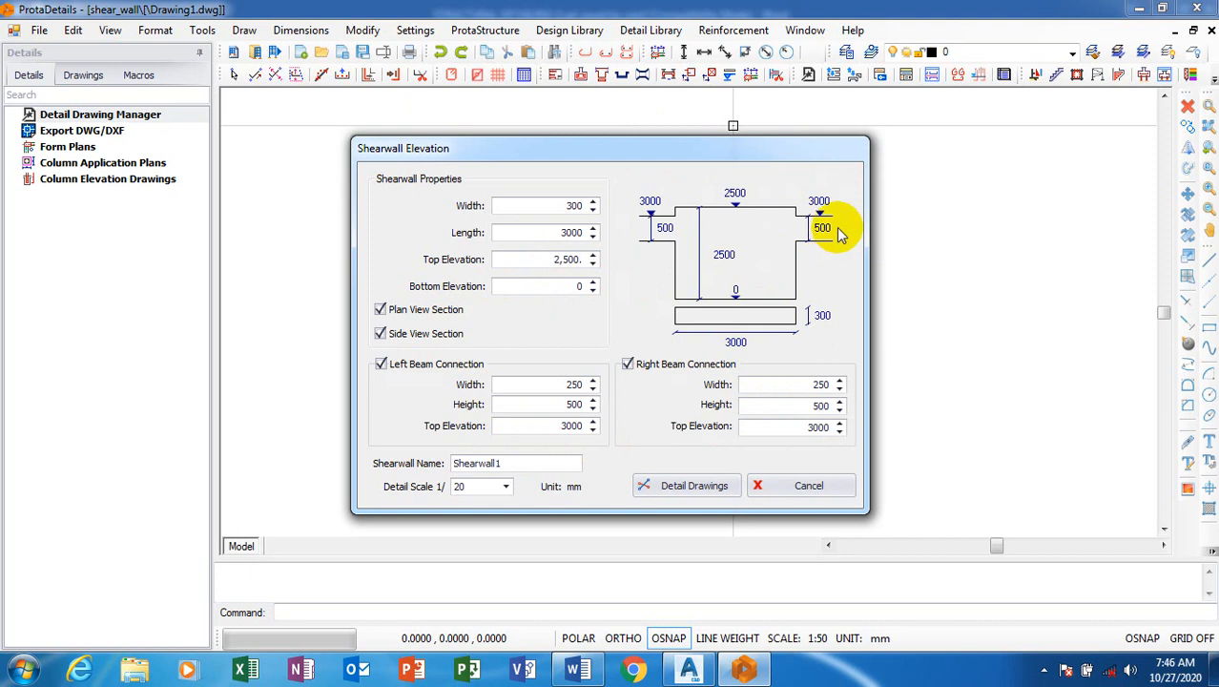
mouse_move(639, 303)
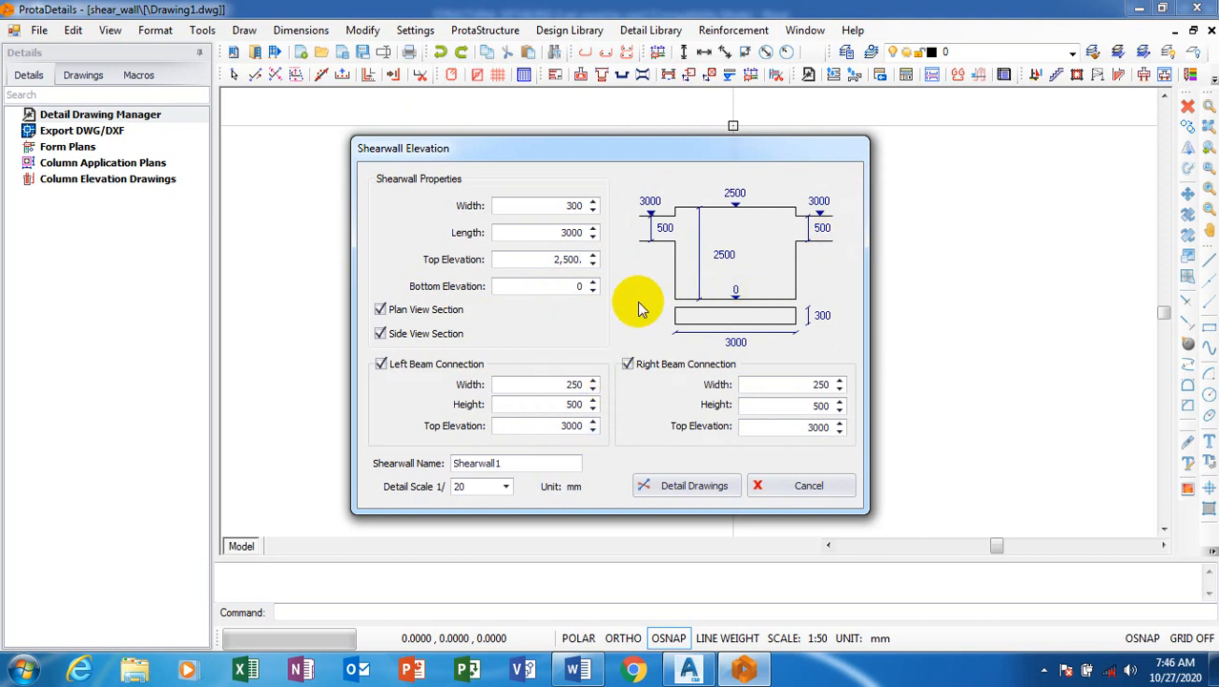
mouse_move(849, 248)
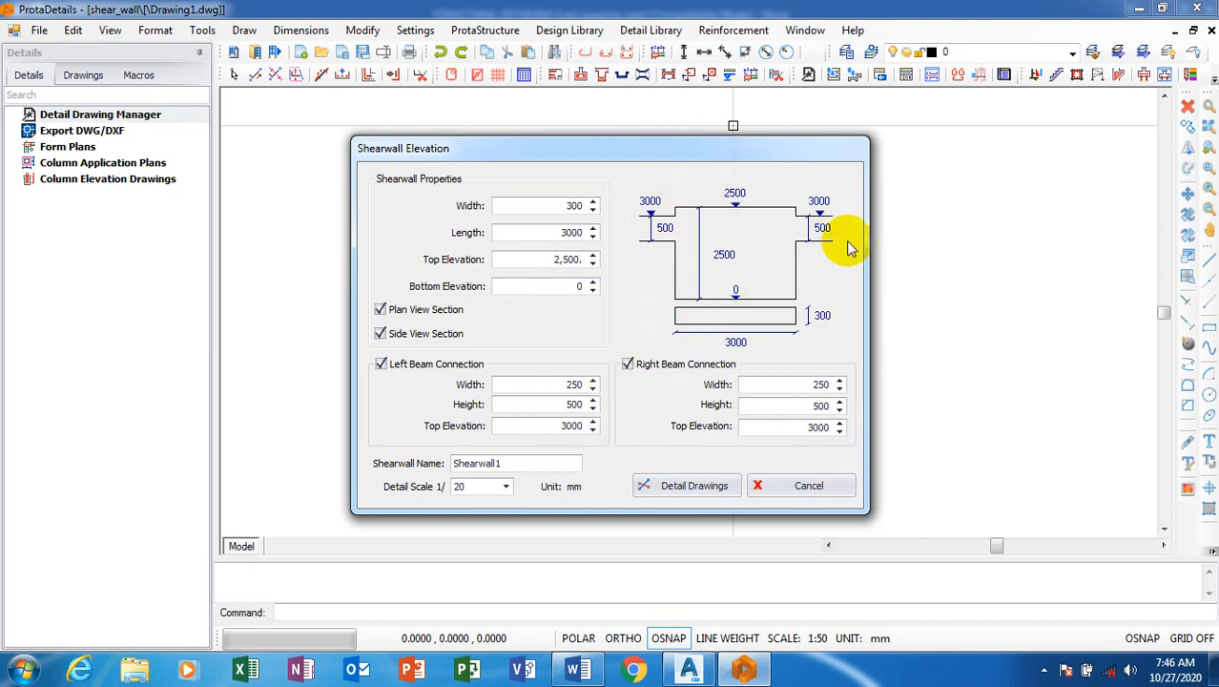
mouse_move(875, 220)
text(300)
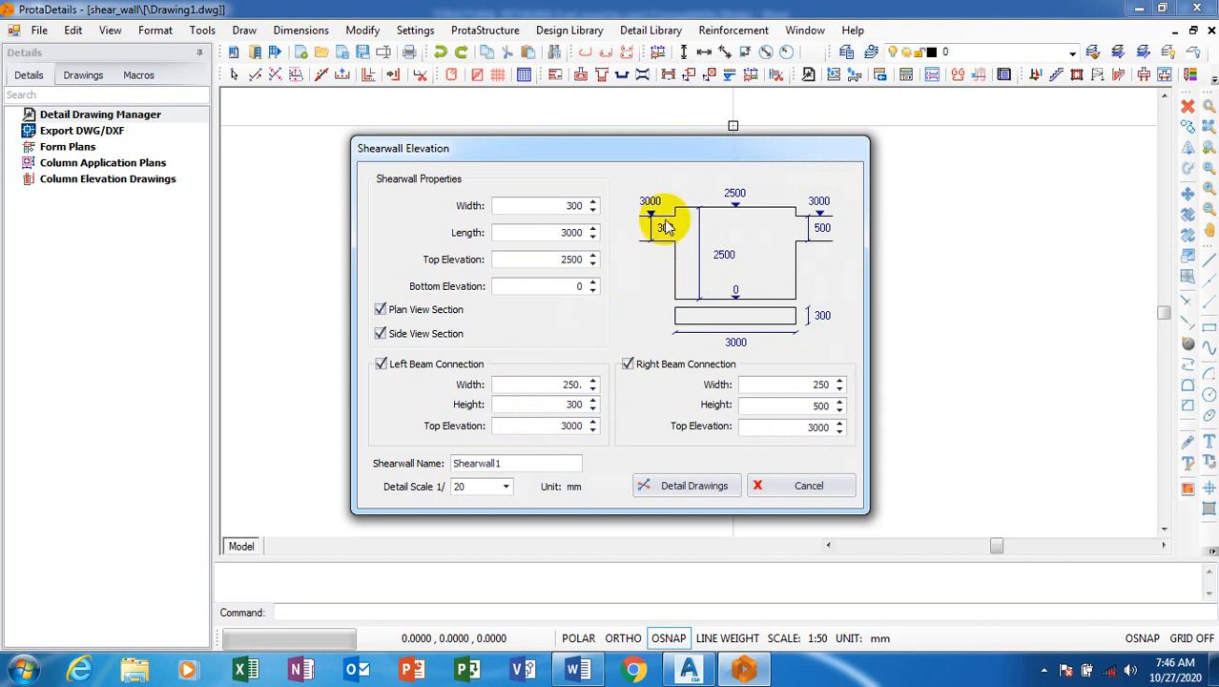
mouse_move(519, 443)
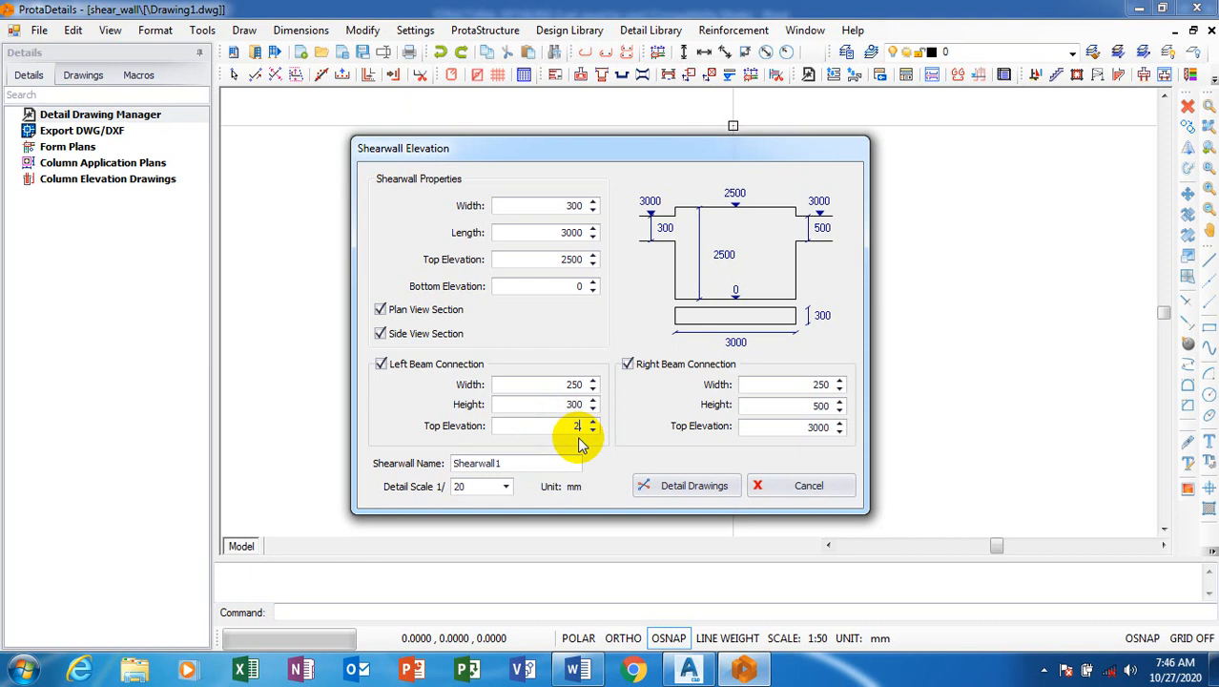
- Set the left beam connection's top elevation to 2500
text(2,500.)
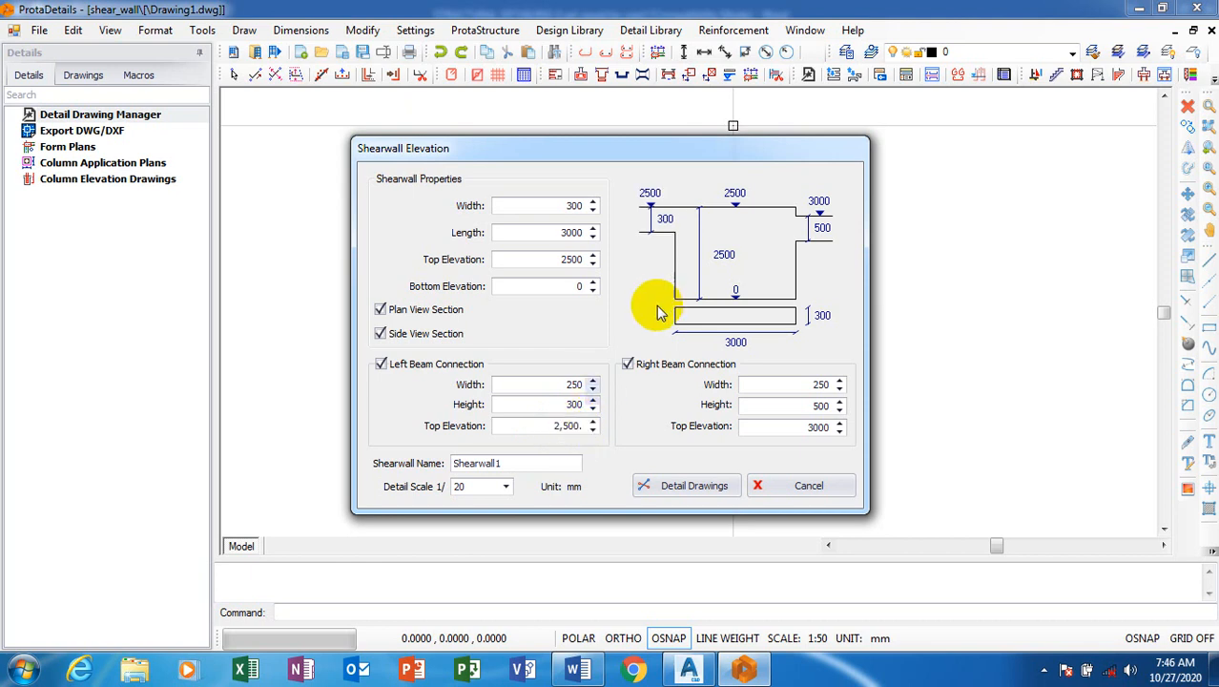
mouse_move(819, 229)
text(2500)
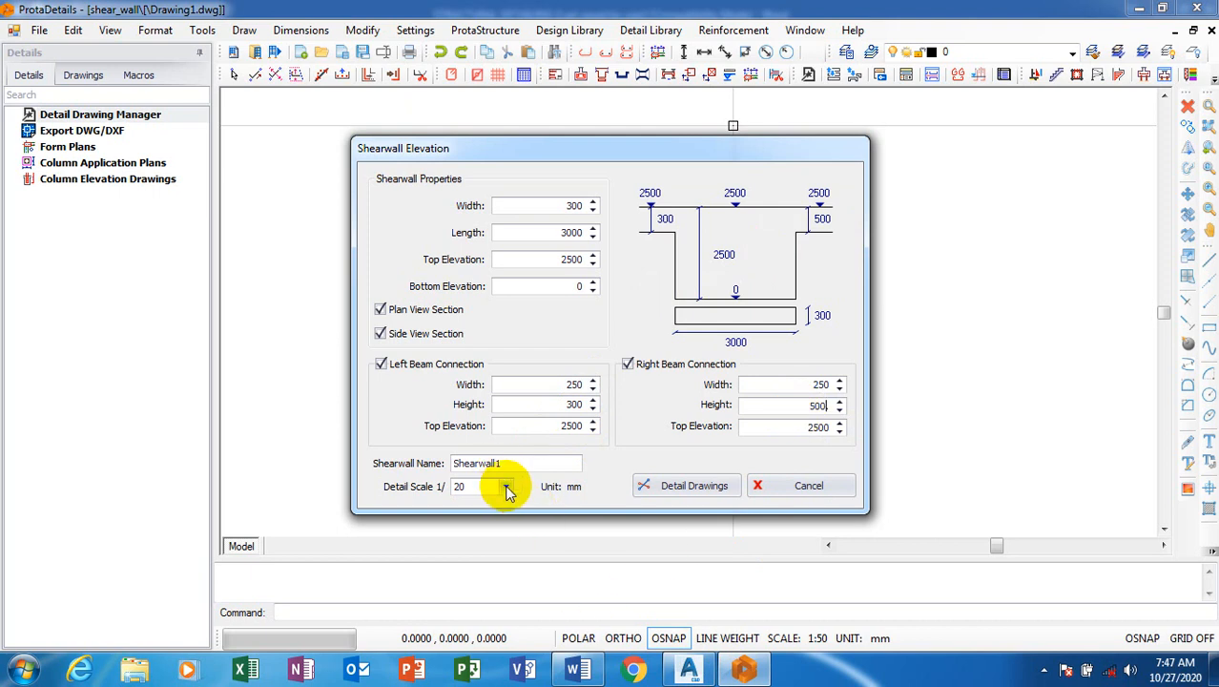
- Choose a detail scale from the Detail Scale 1/ list, leaving it at 1/20
click(506, 487)
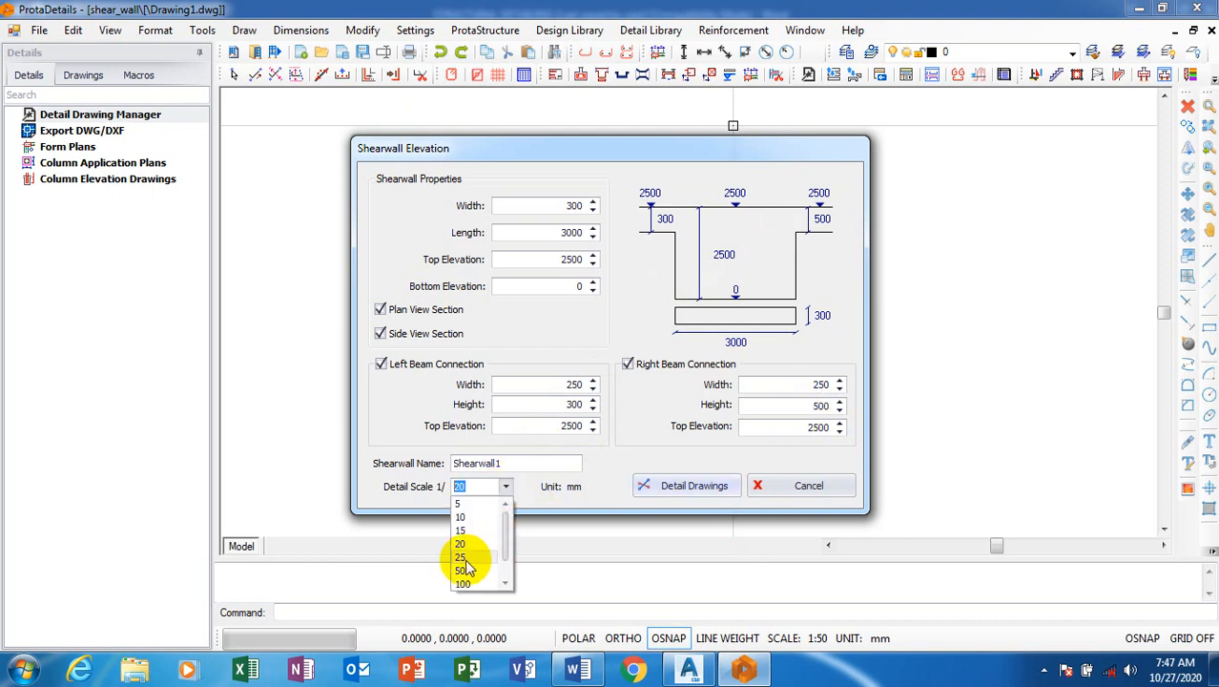
click(462, 557)
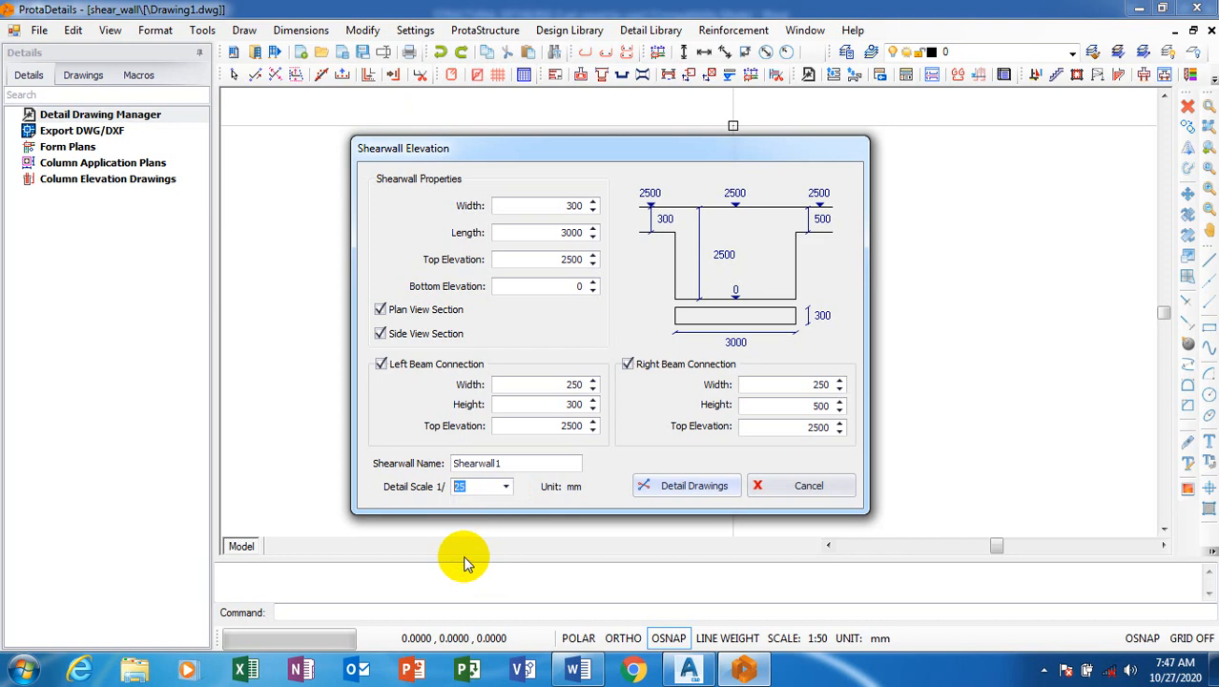
mouse_move(473, 546)
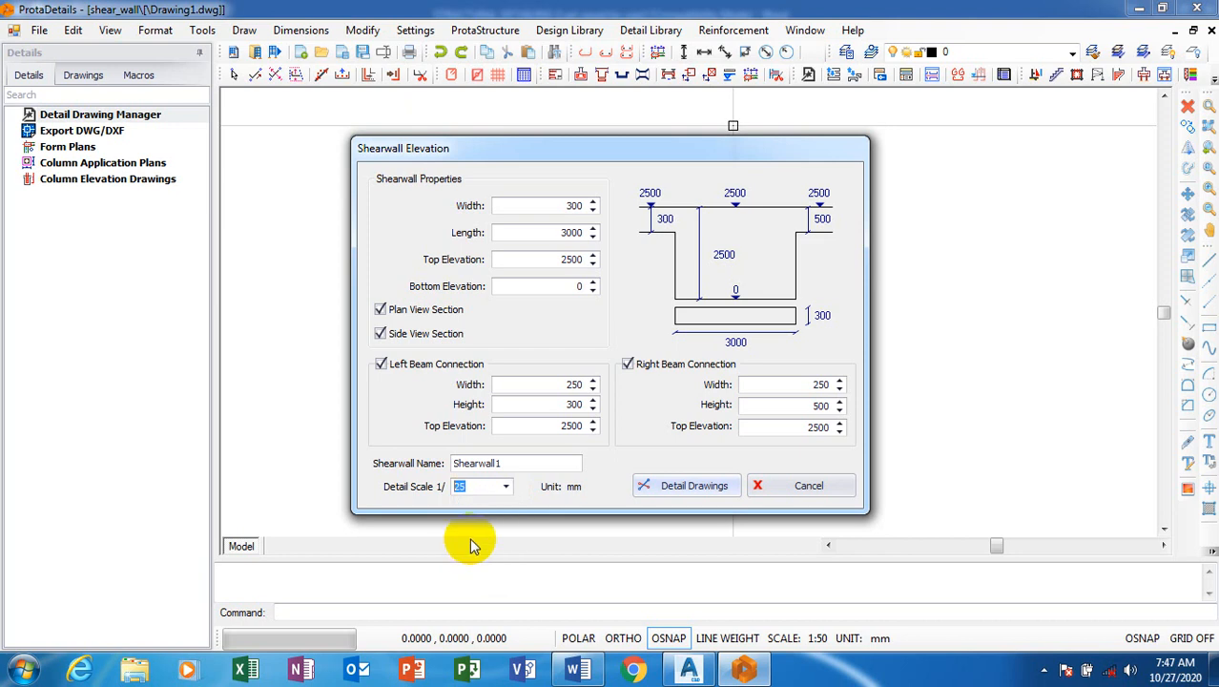
mouse_move(572, 513)
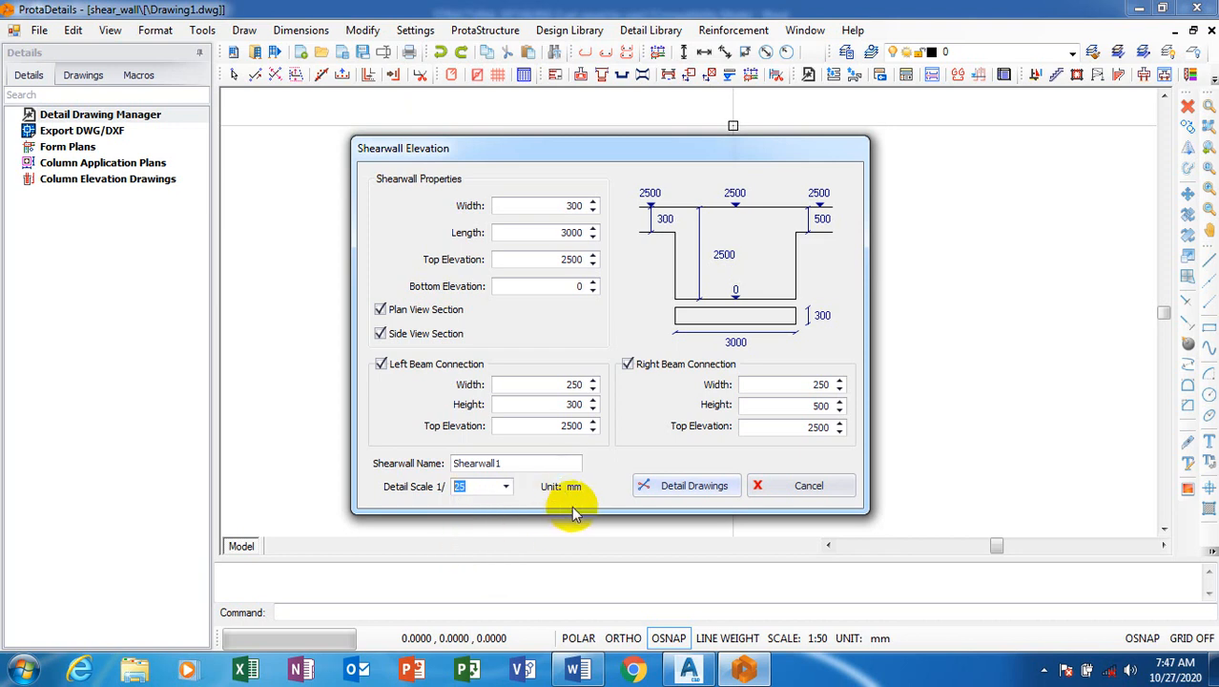
mouse_move(549, 320)
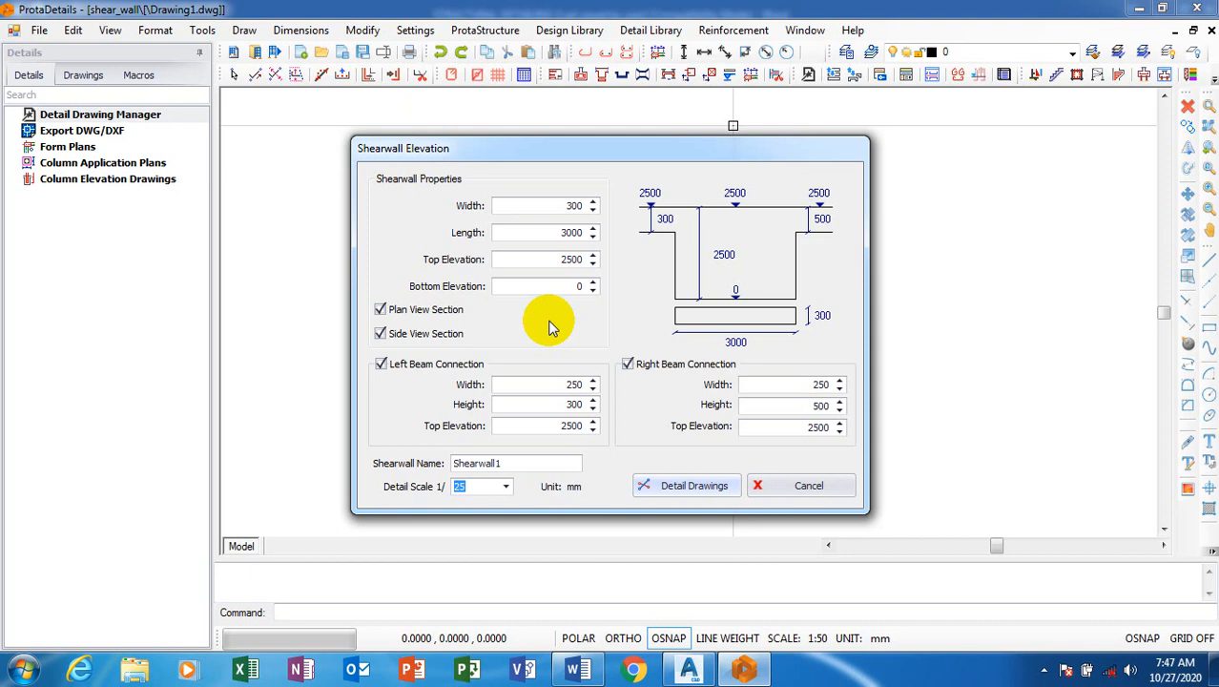
mouse_move(524, 341)
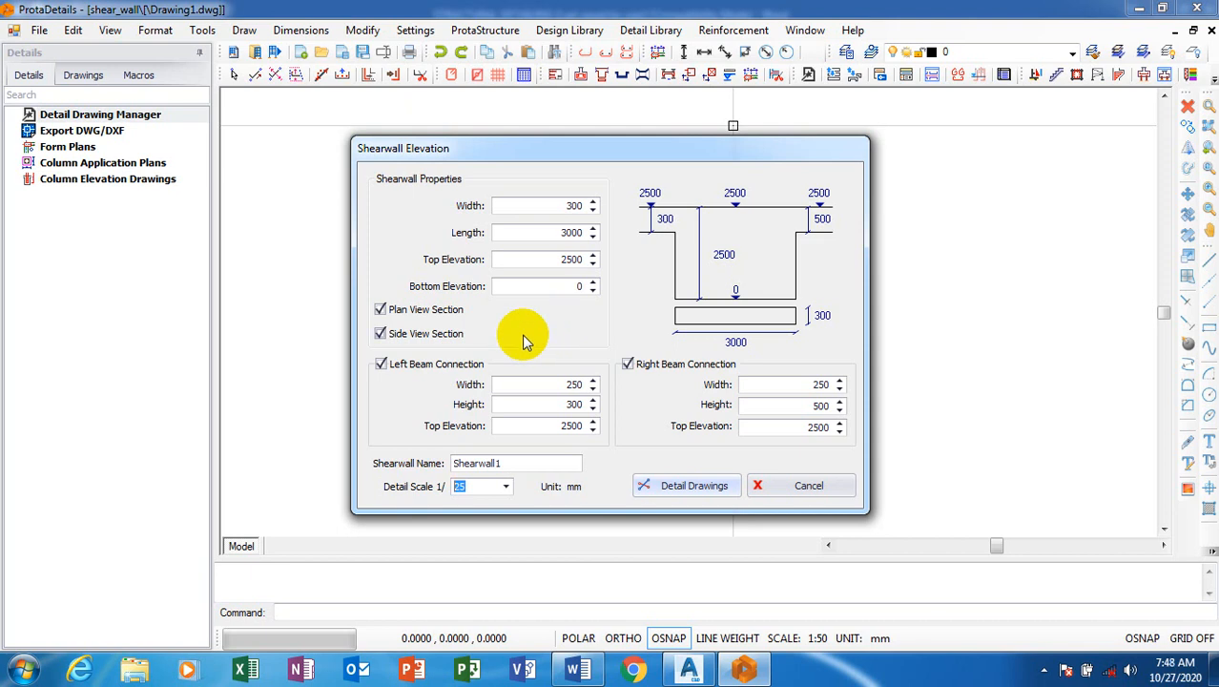
mouse_move(748, 465)
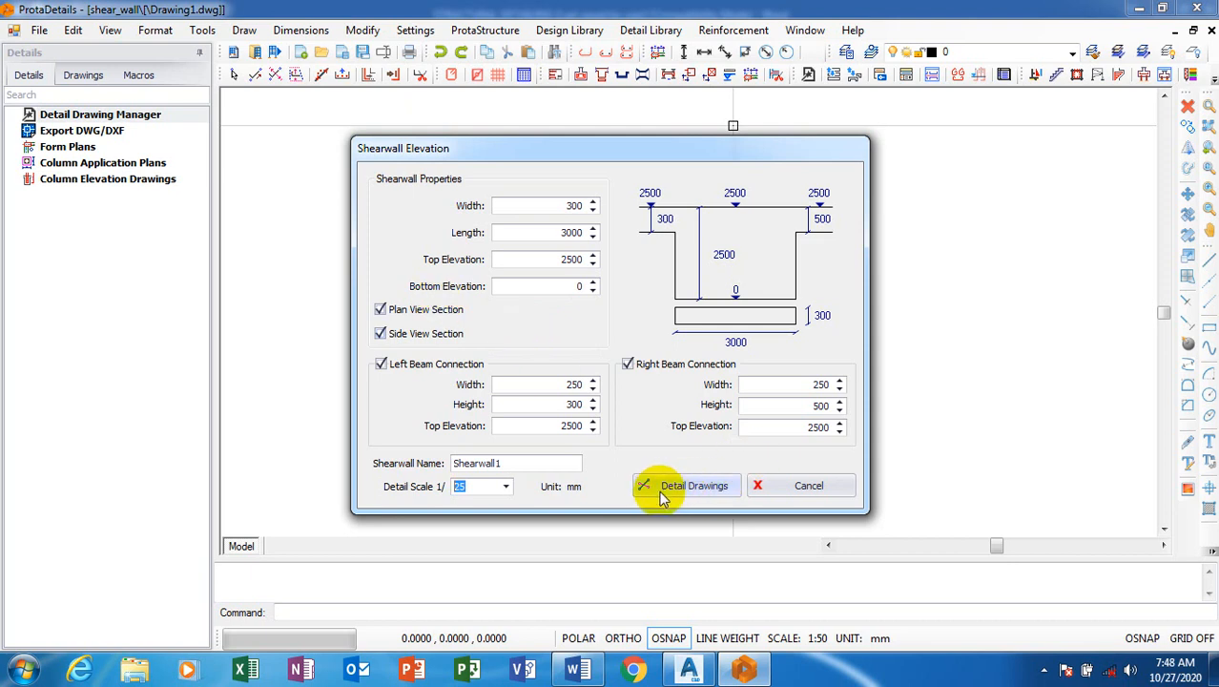
- Generate the shear wall elevation and plan detail into Drawing1 from the Detail Drawings button
click(694, 486)
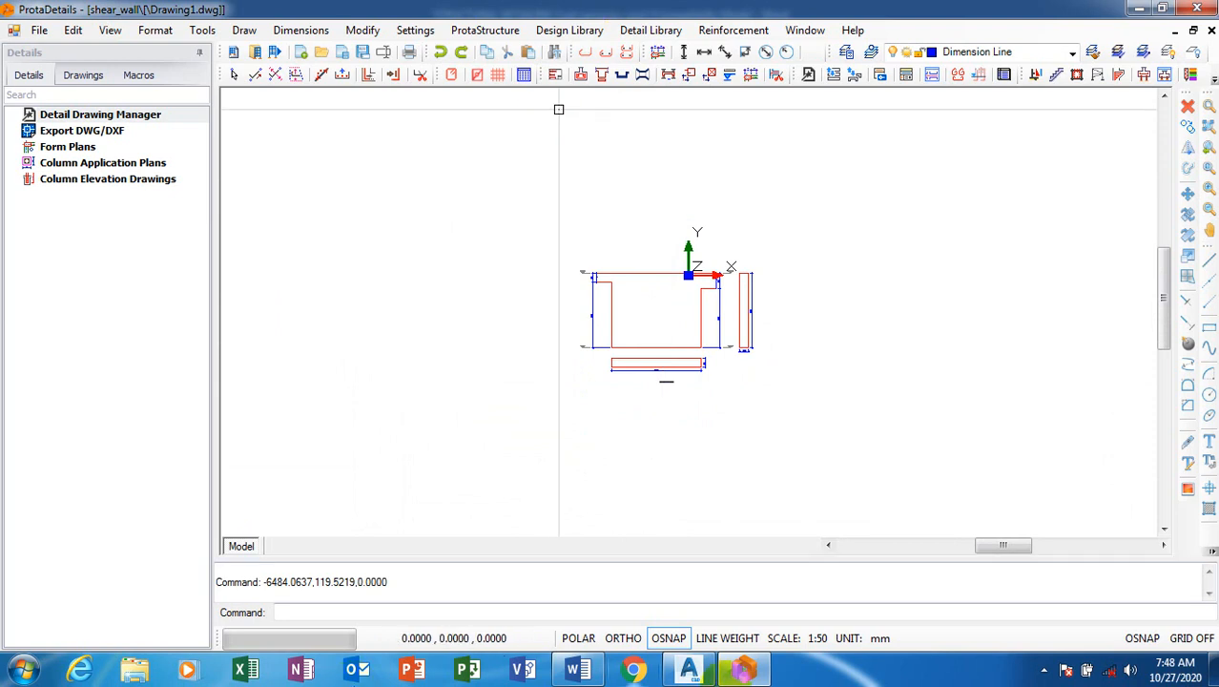
mouse_move(719, 531)
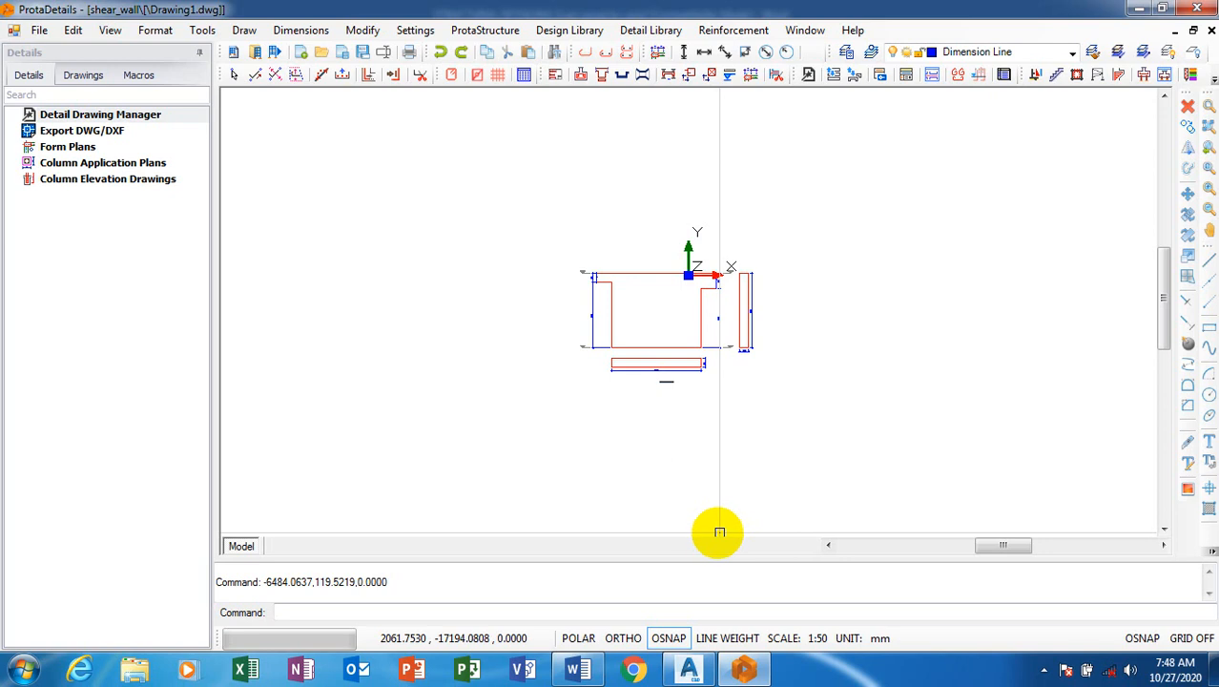
mouse_move(731, 484)
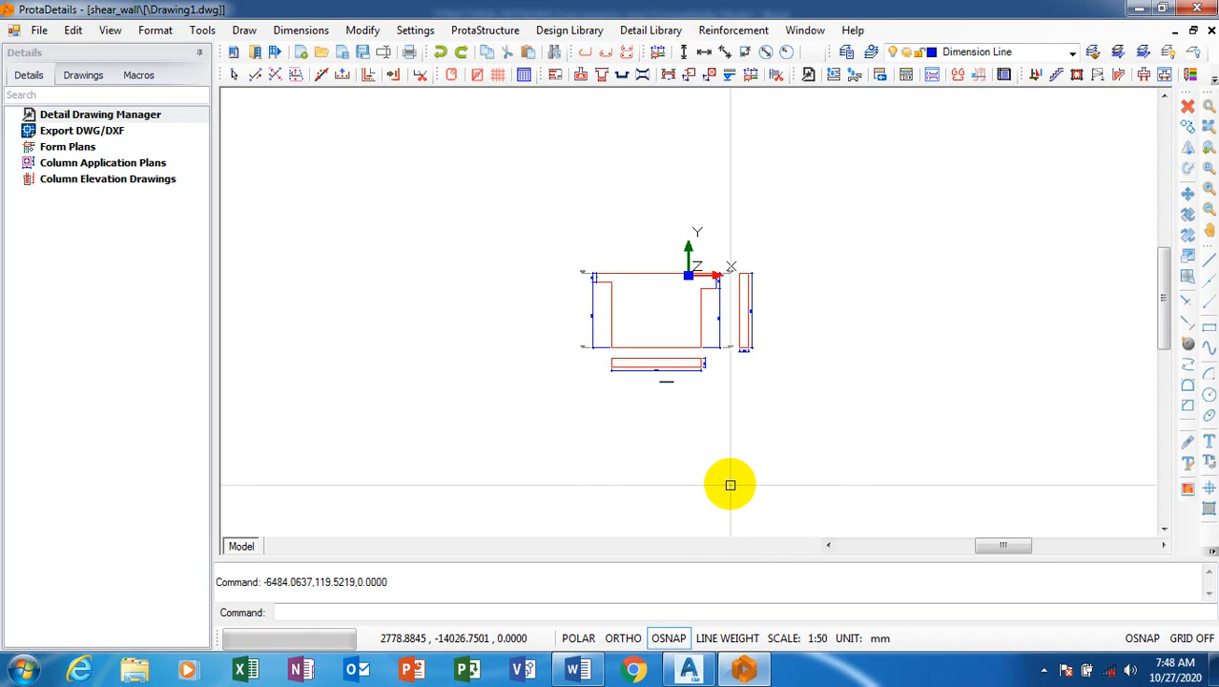